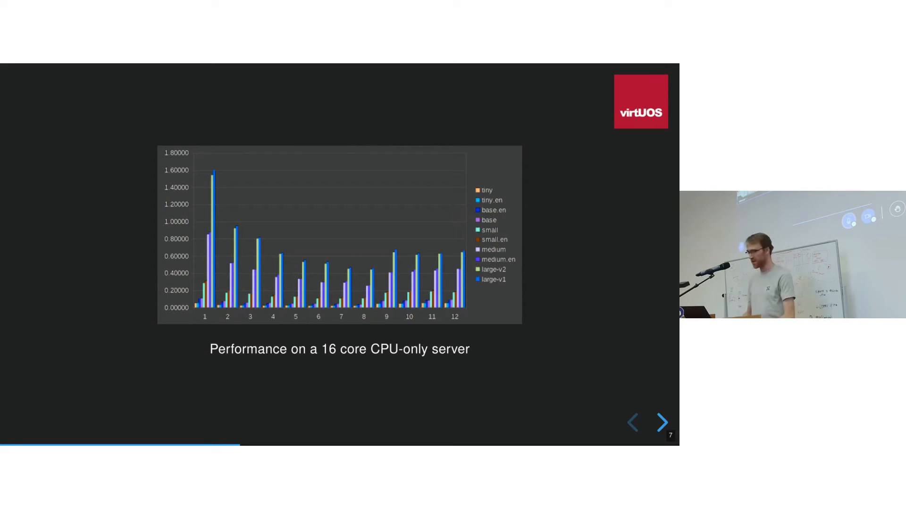
Advance from the CPU performance chart to the BBB World 2023 Day 1 transcripts slide.
click(662, 422)
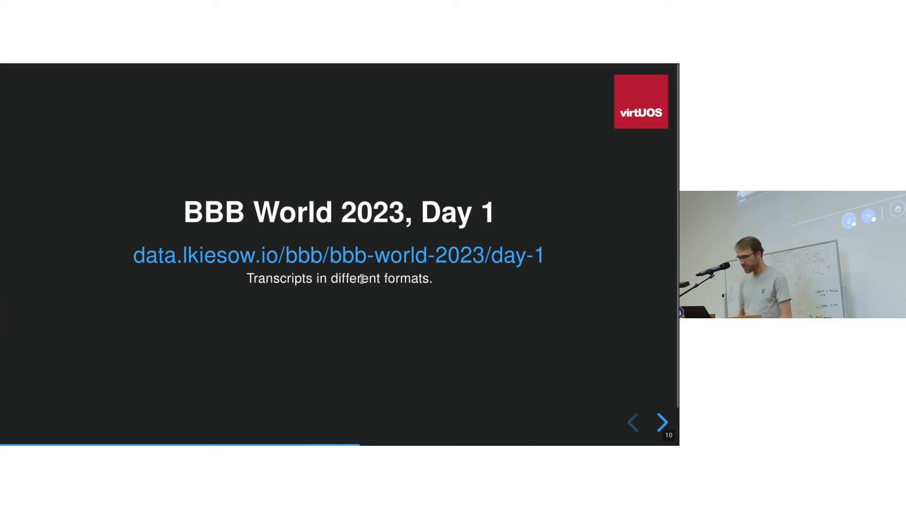
mouse_move(292, 269)
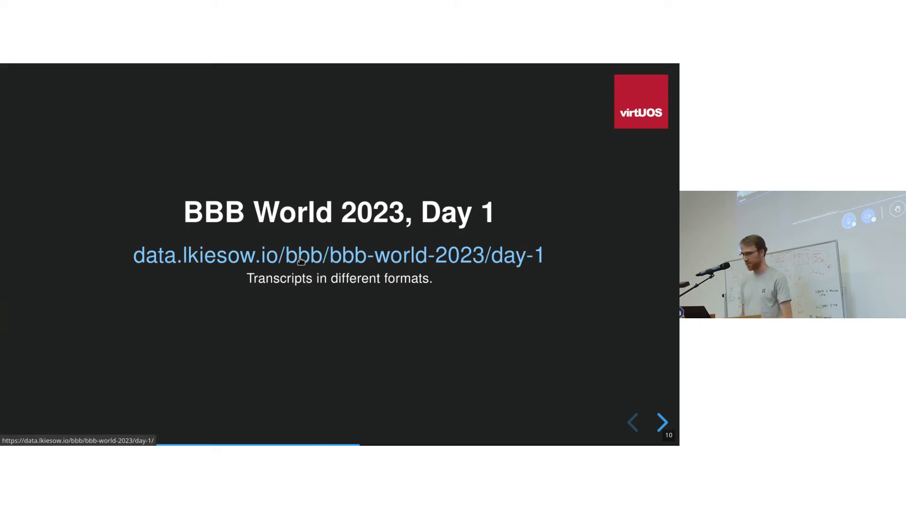
mouse_move(386, 227)
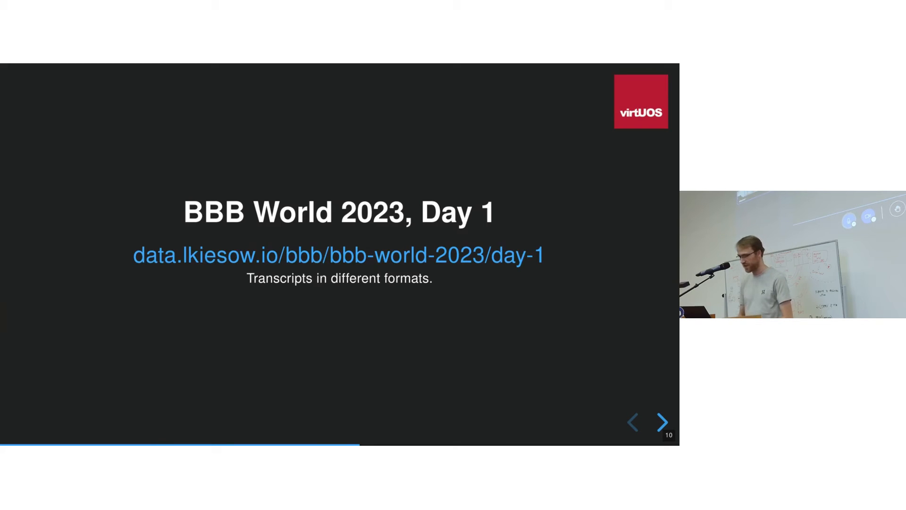
click(338, 255)
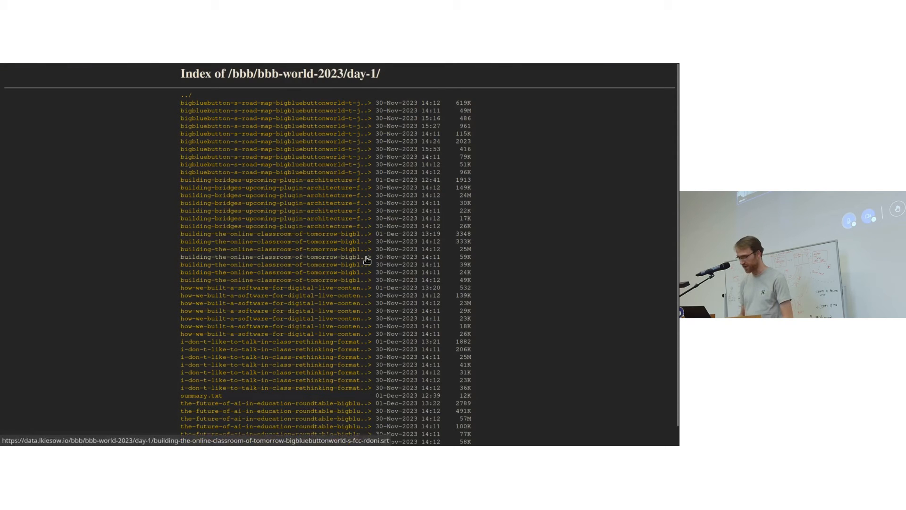
scroll(down, 3)
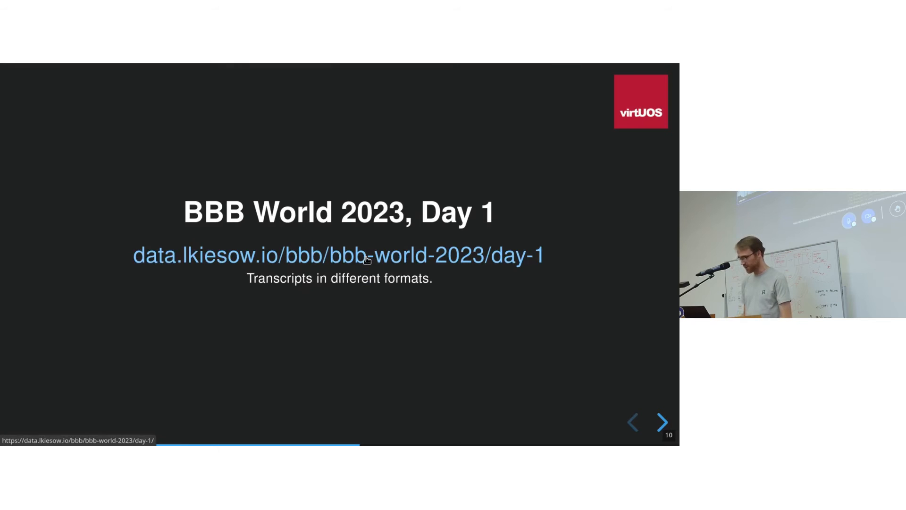
Advance through the Ollama slide to slide 13, Performance, warning of five-minute answers without GPU.
click(661, 421)
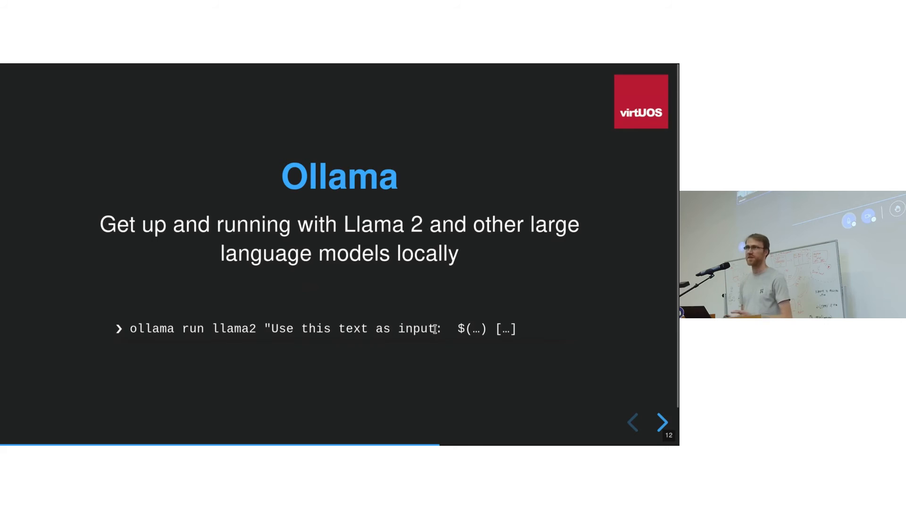
click(662, 421)
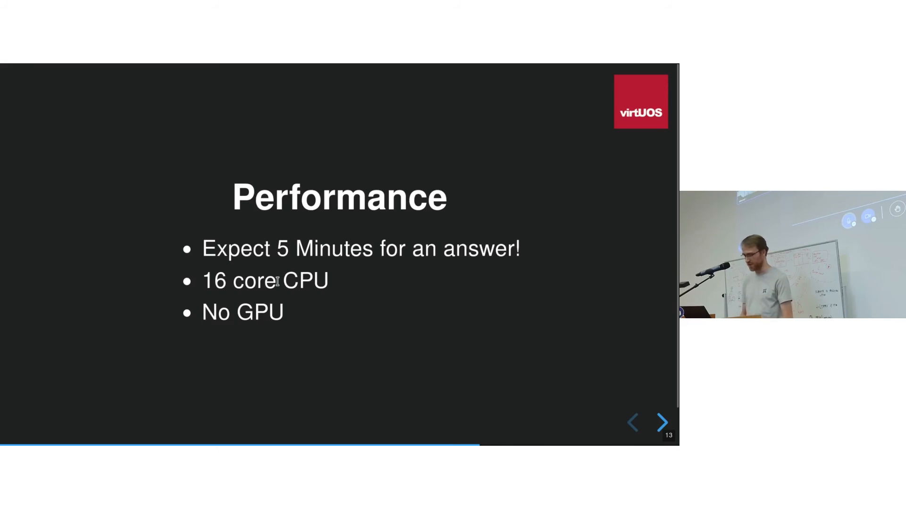
Advance past the Topic? example to slide 17 listing summarizing, searching, transcribing and student questions.
click(662, 422)
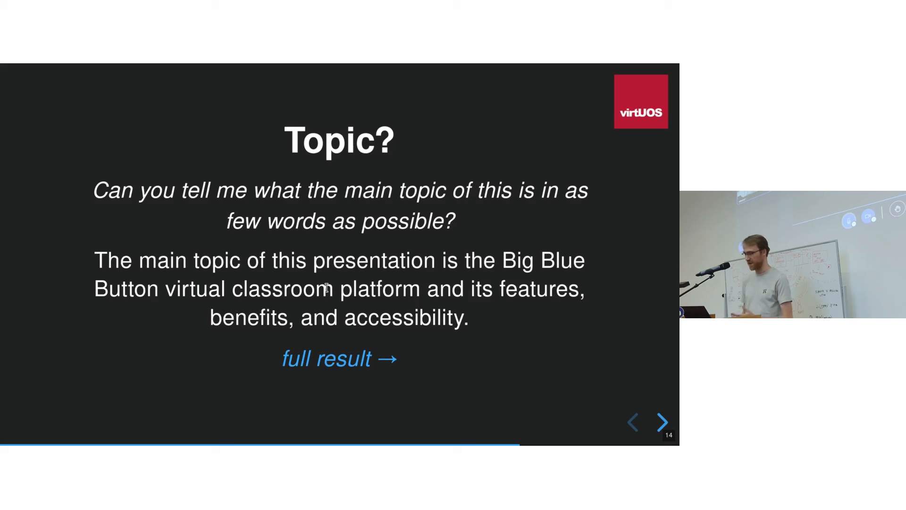
click(338, 358)
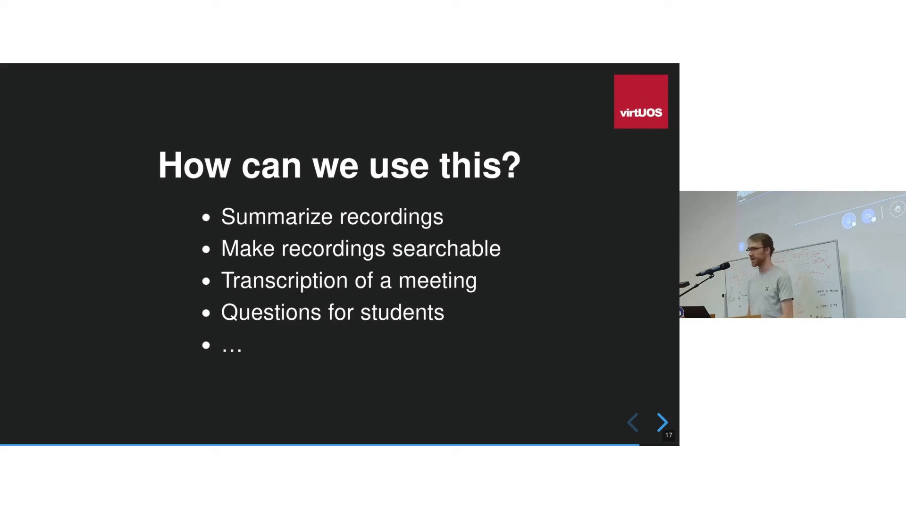
Reach the final slide 18 with the hedgedoc.uni-osnabrueck.de bbb-world-2023 transcription link.
click(663, 421)
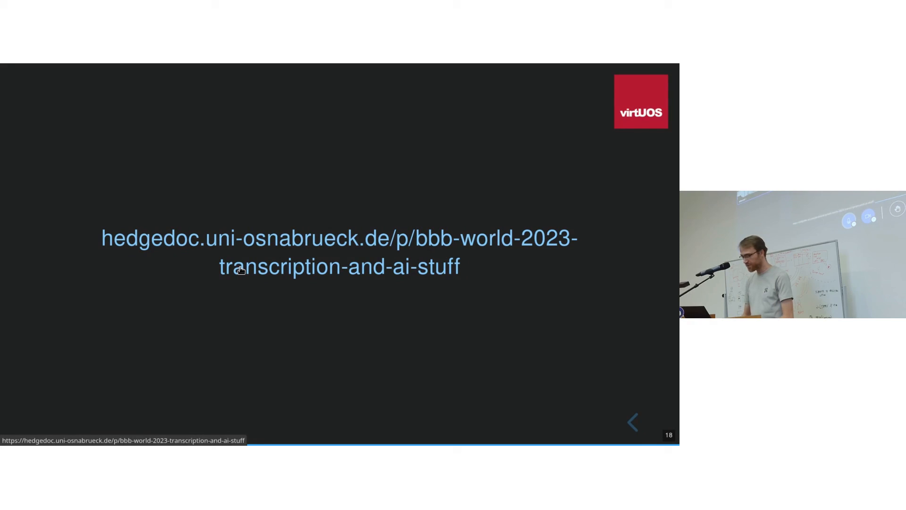